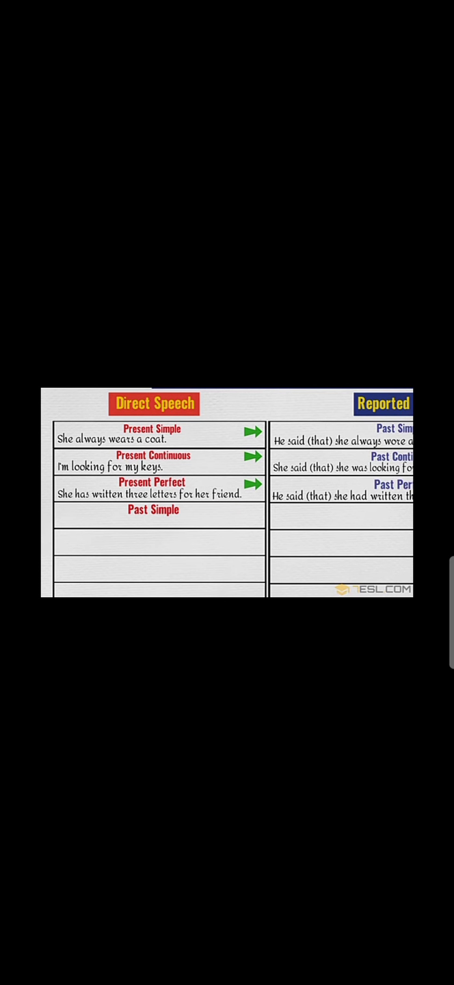
pyautogui.write('My friend gave me a bar of chocolate.')
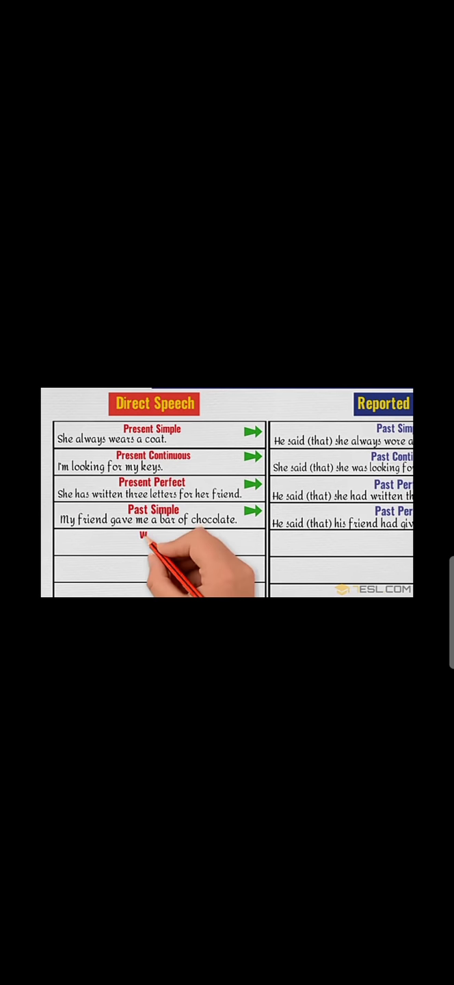
pyautogui.write('I will finish my report in two days.')
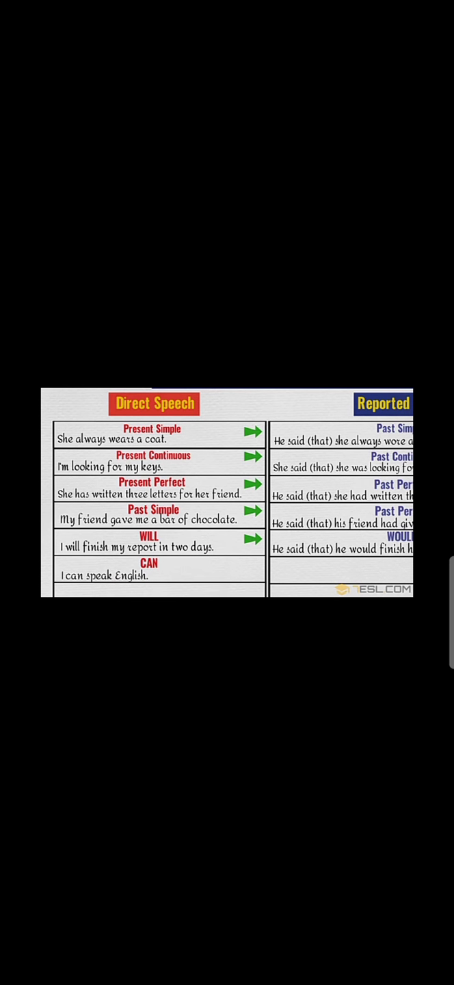
pyautogui.moveTo(246, 564)
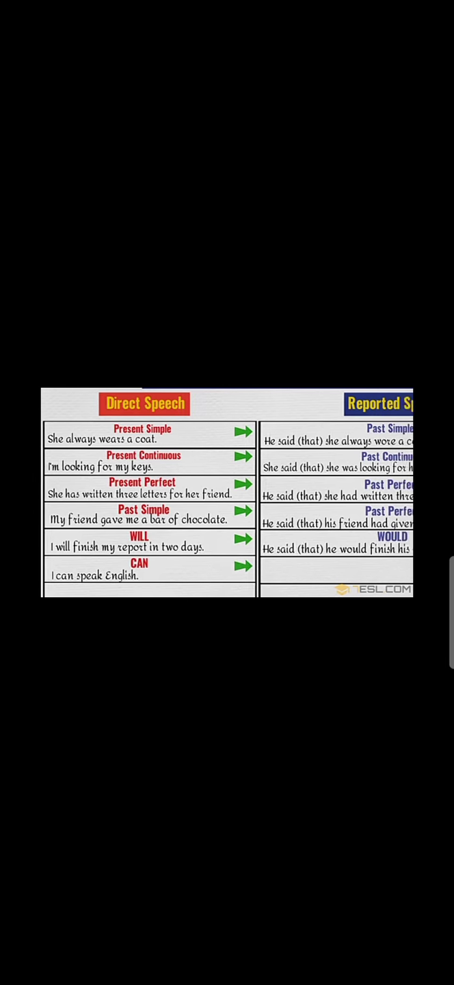
pyautogui.hscroll(3)
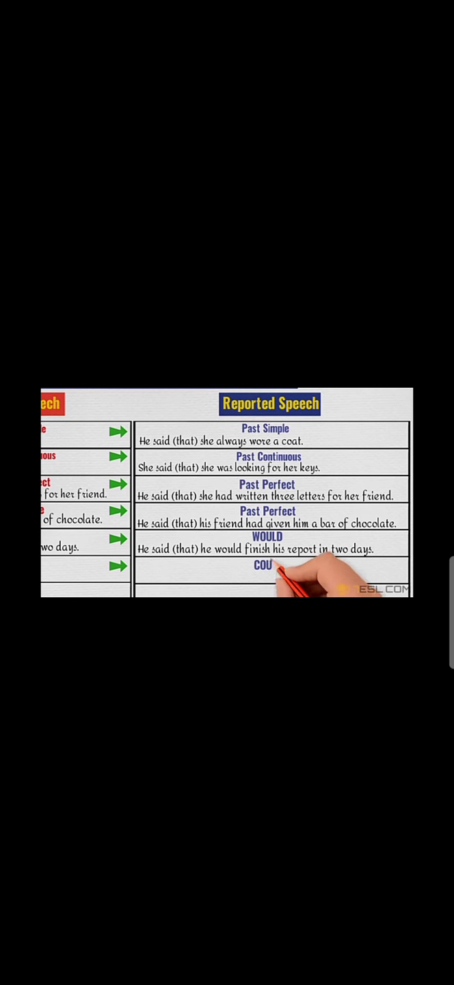